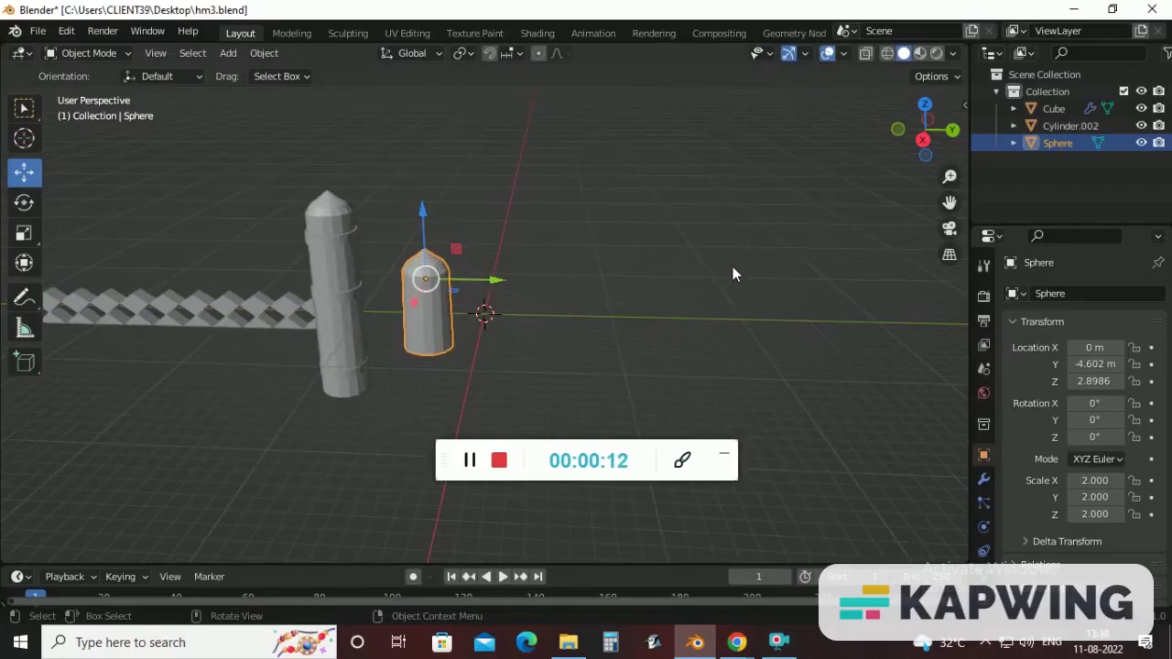
Add a cube and slide it out along the fence line as the gateway block
left_click(228, 53)
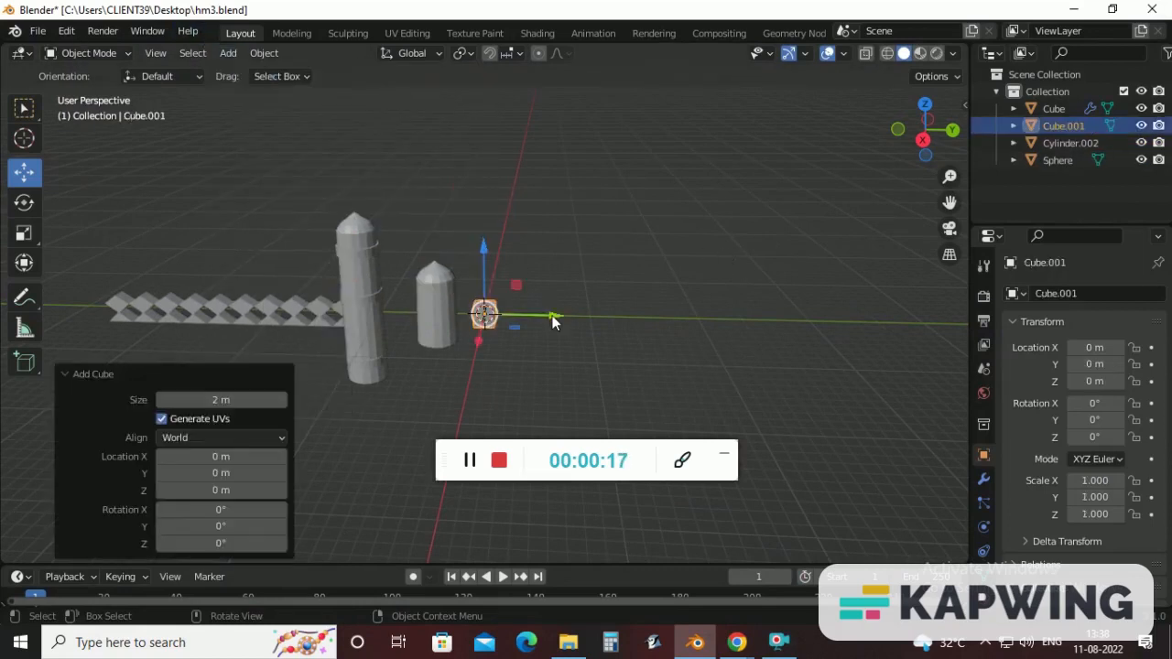
left_click_drag(483, 314, 557, 315)
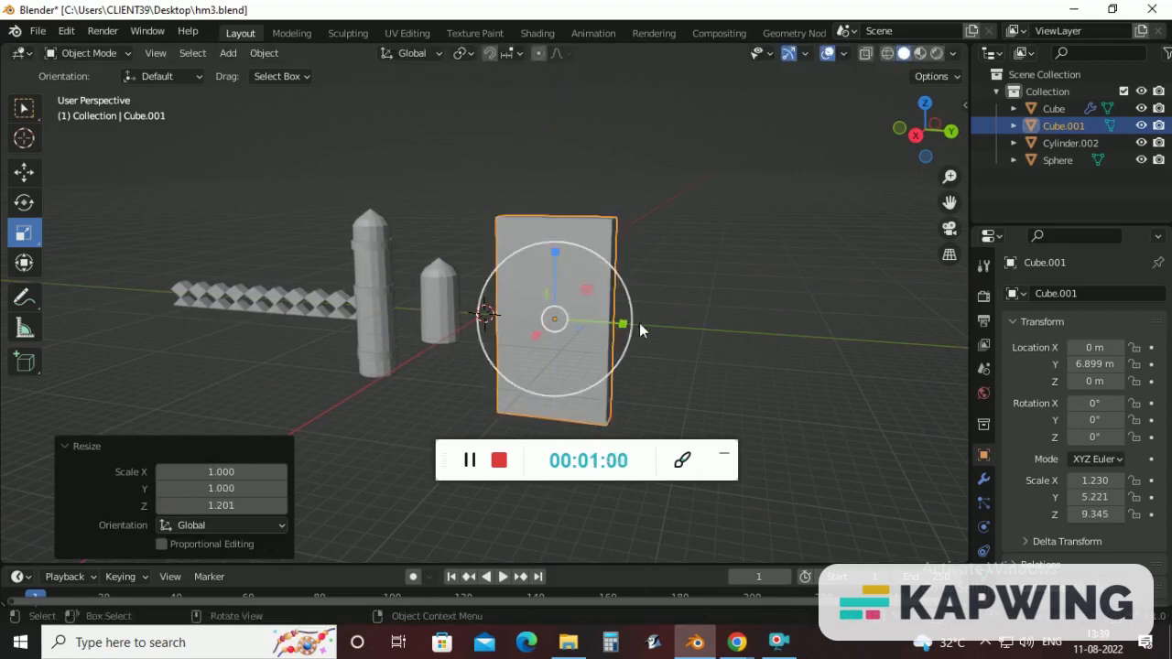
Show the Activity slide about building the restaurant entrance and minaret
key("s")
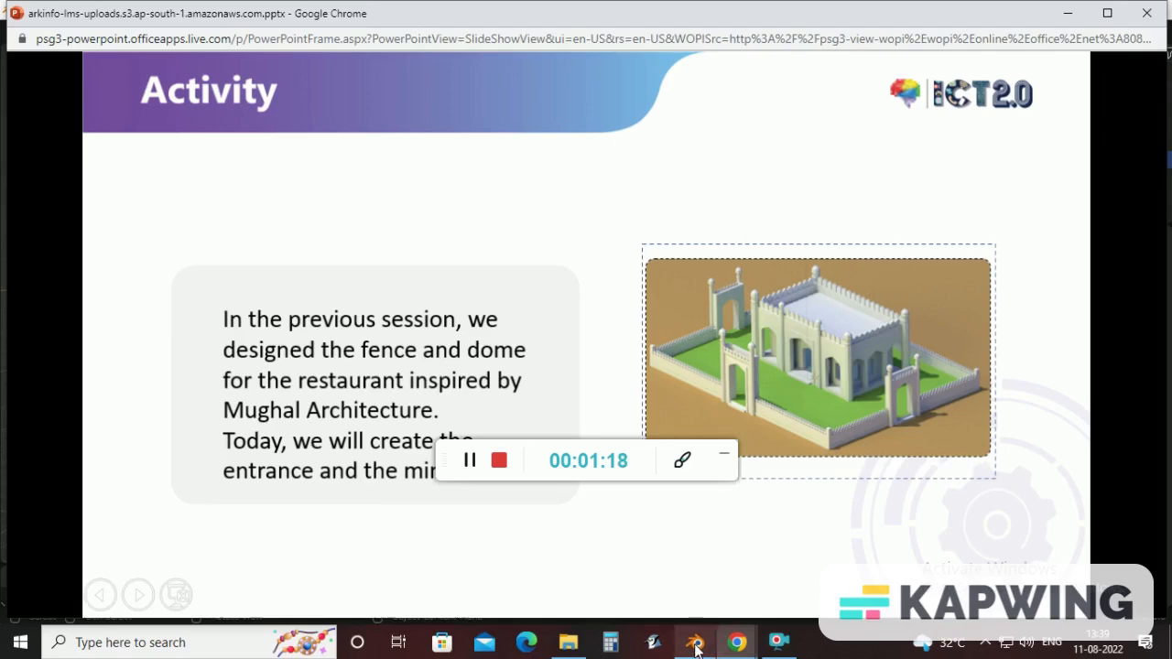
Move the pointed Sphere shape in front of the slab and scale it into the block
left_click(694, 642)
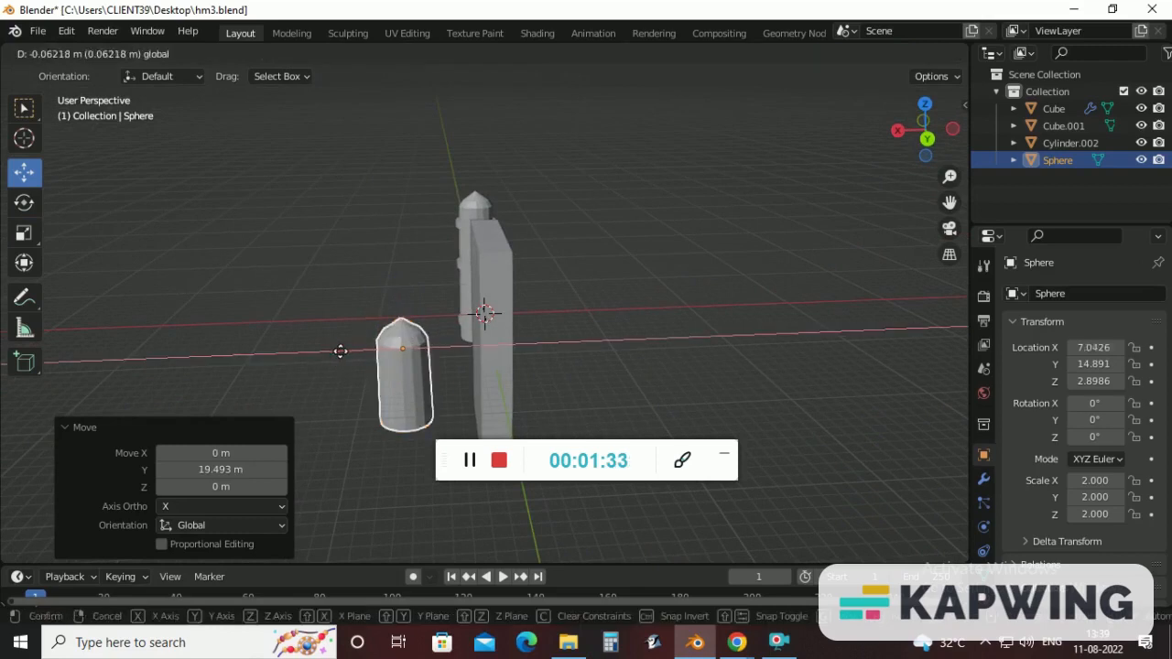
mouse_move(398, 350)
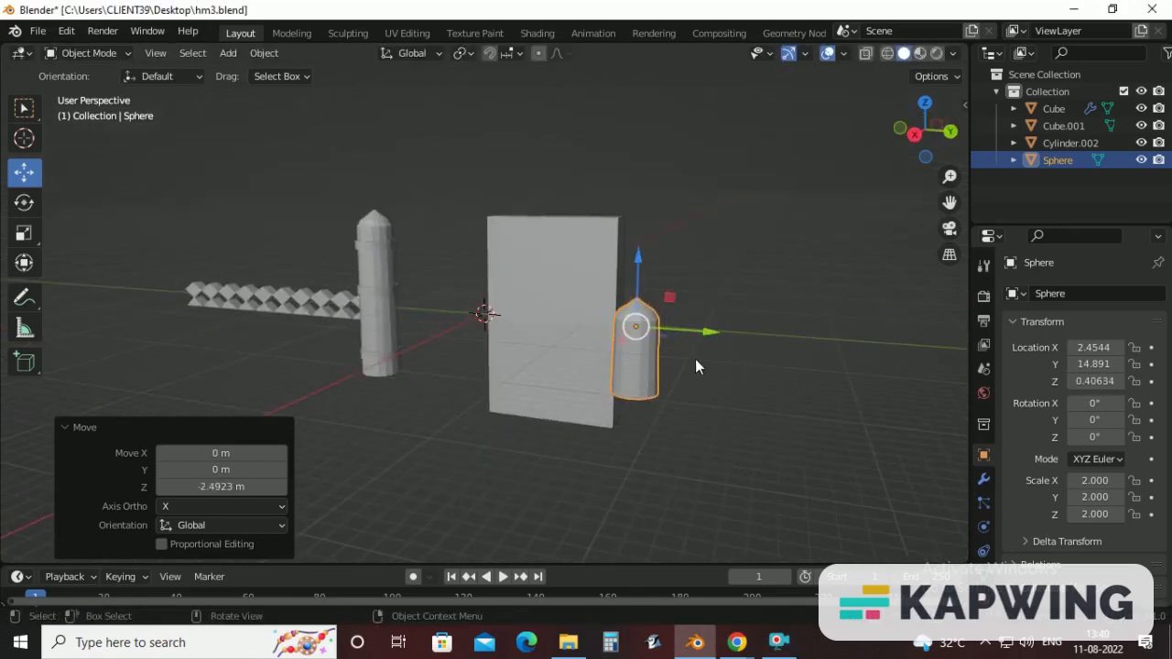
left_click_drag(636, 330, 549, 320)
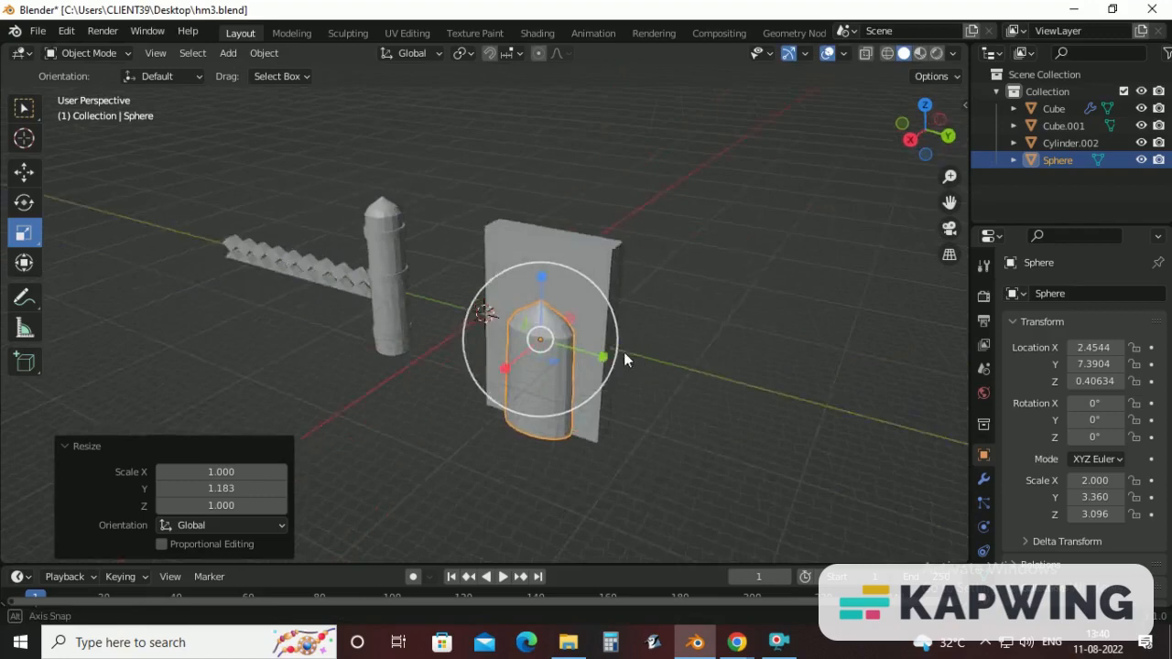
key("g")
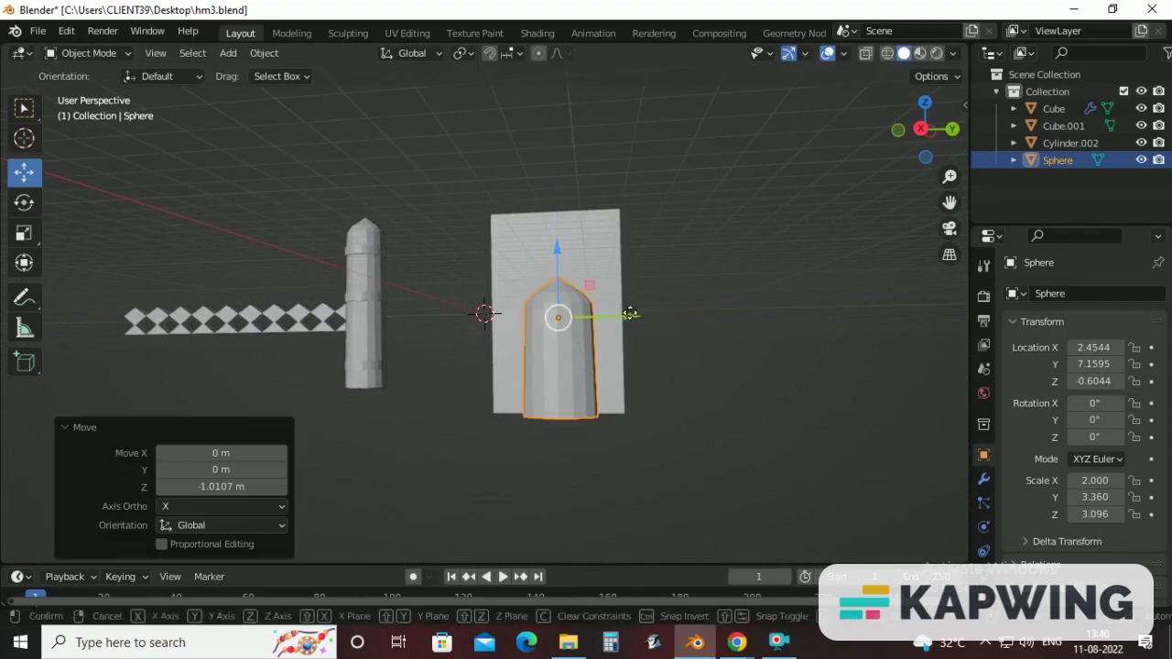
left_click(24, 232)
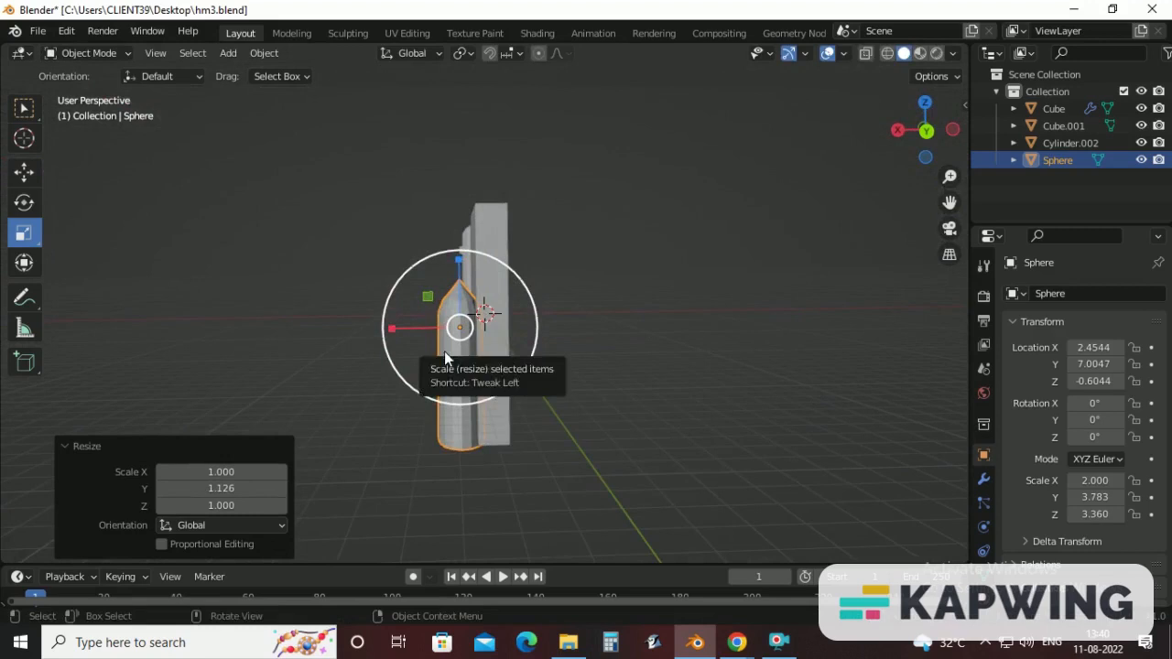
left_click(25, 172)
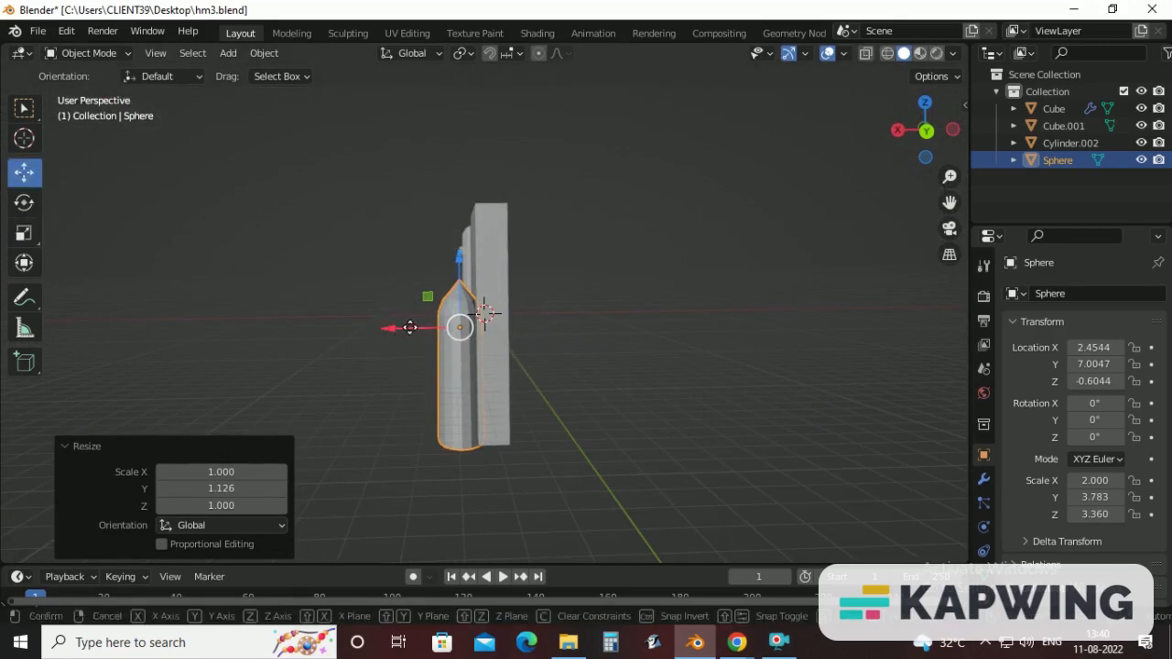
left_click_drag(485, 316, 424, 320)
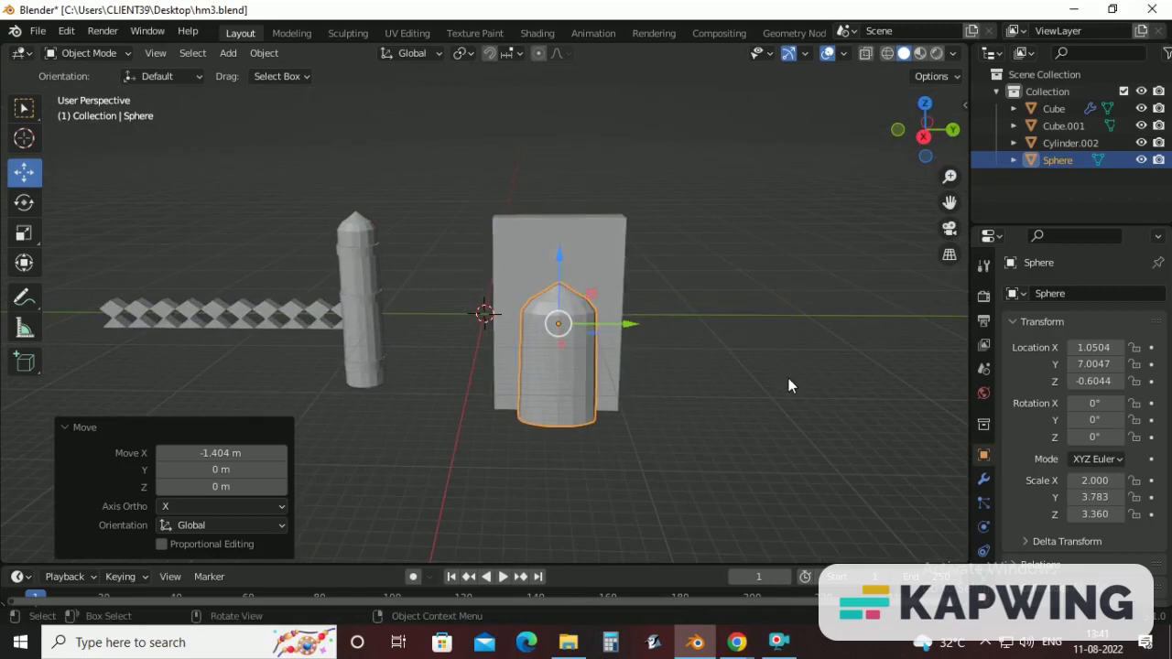
mouse_move(237, 10)
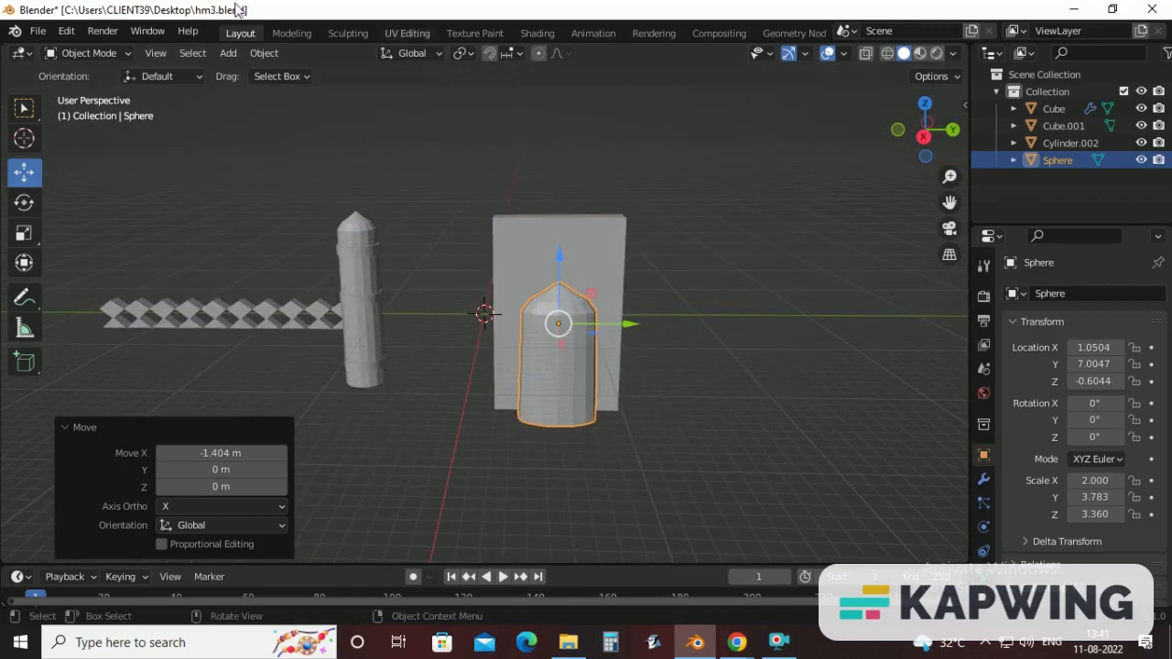
Search the add-ons for 'bool' and enable Object: Bool Tool
left_click(66, 30)
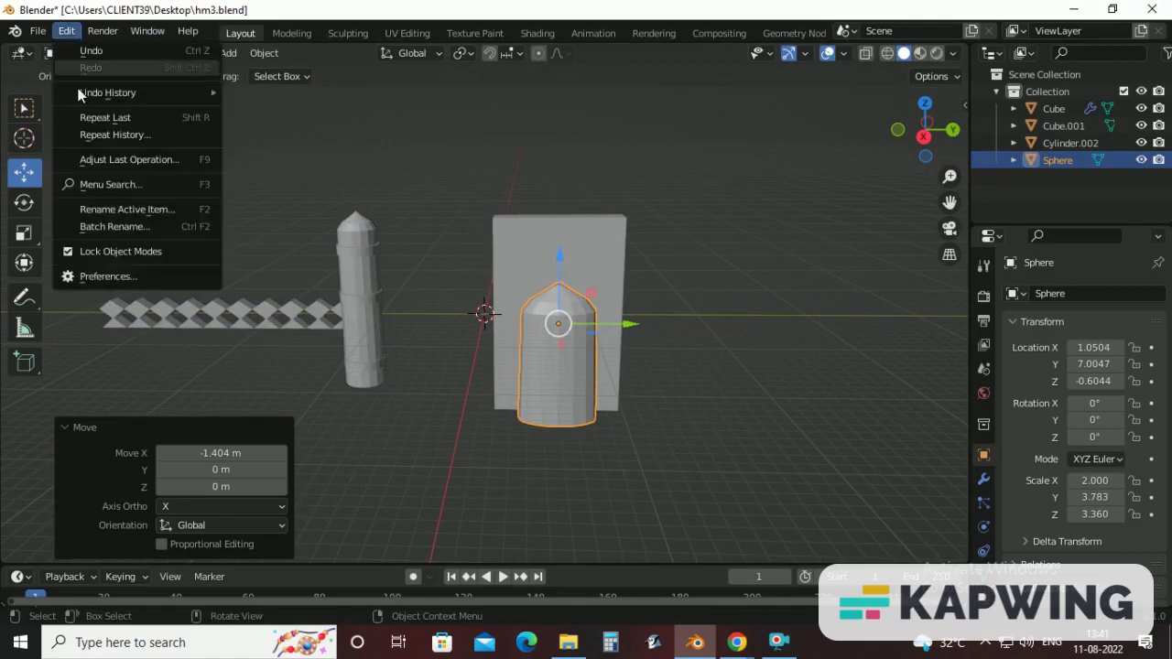
left_click(107, 276)
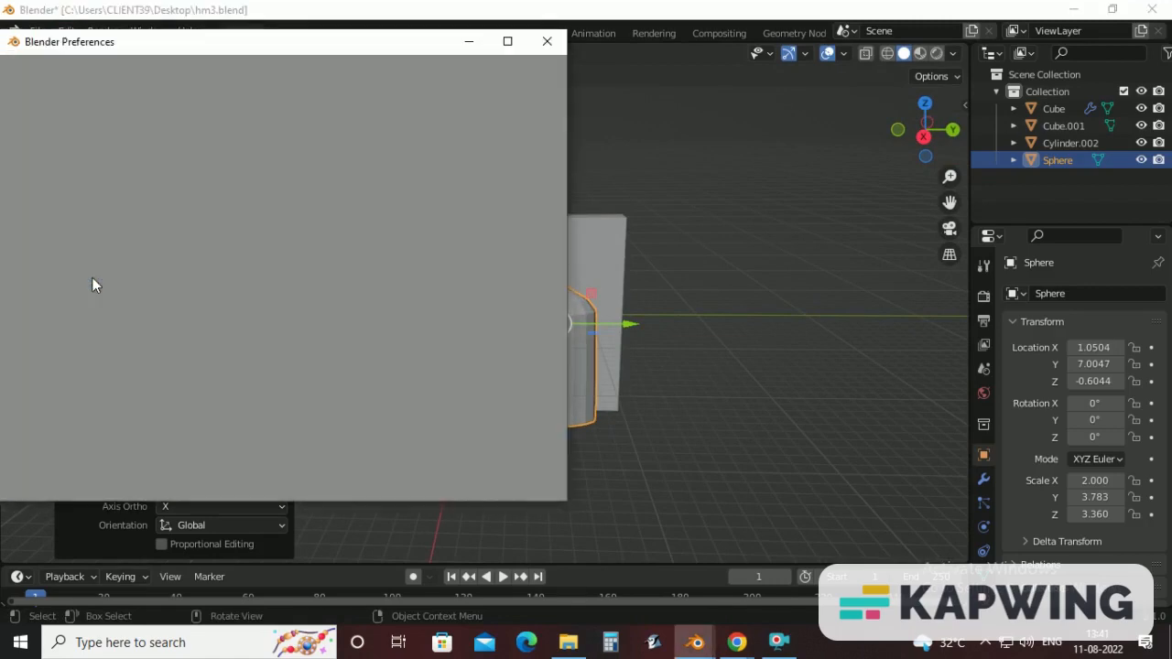
left_click(30, 212)
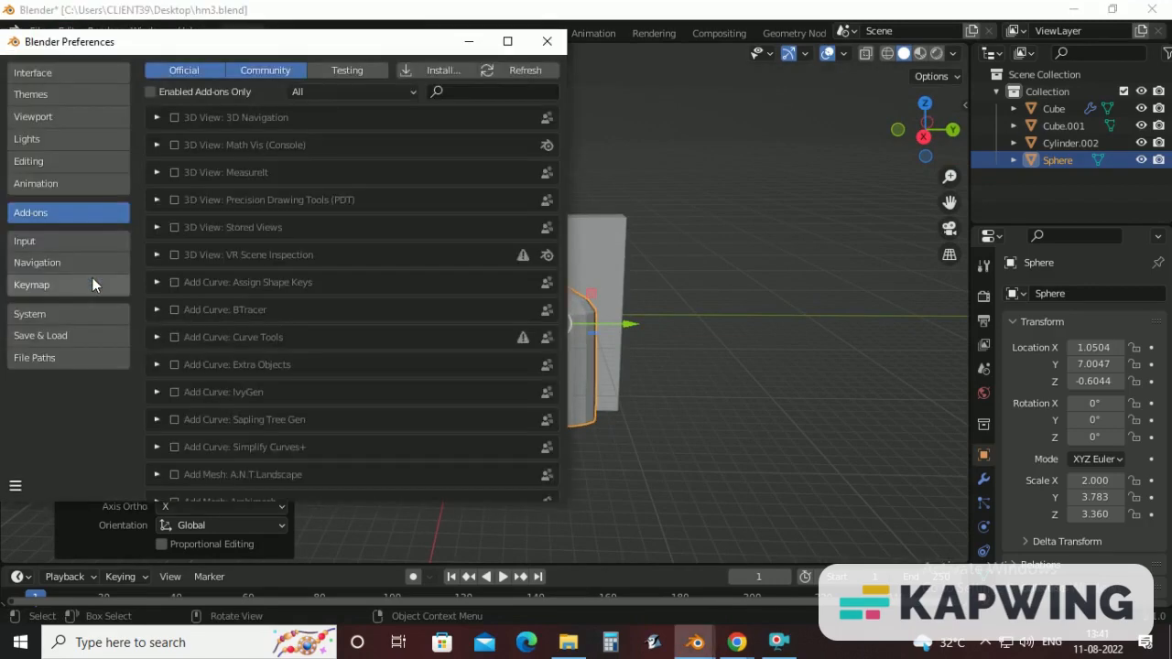
left_click(489, 90)
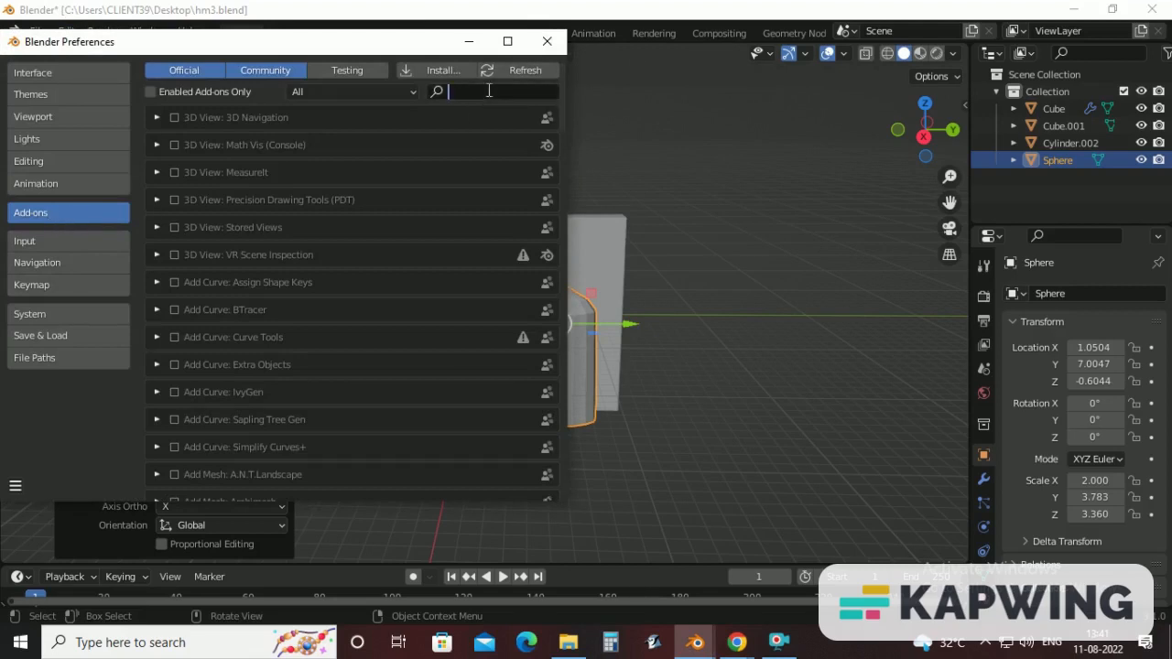
type("bool")
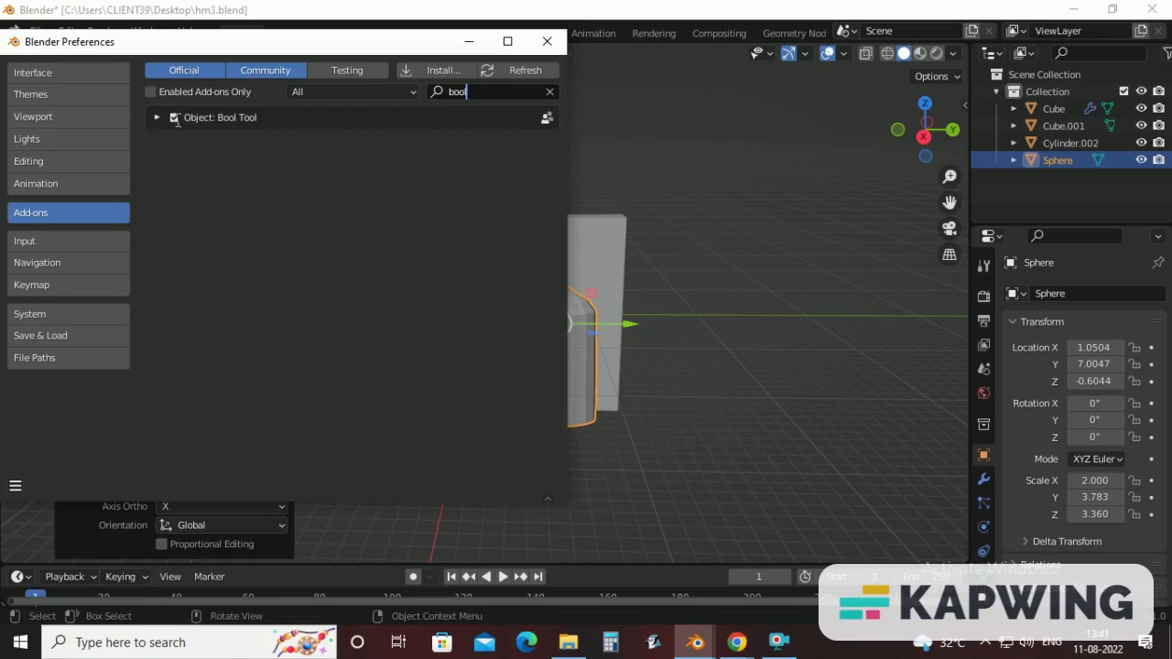
left_click(546, 41)
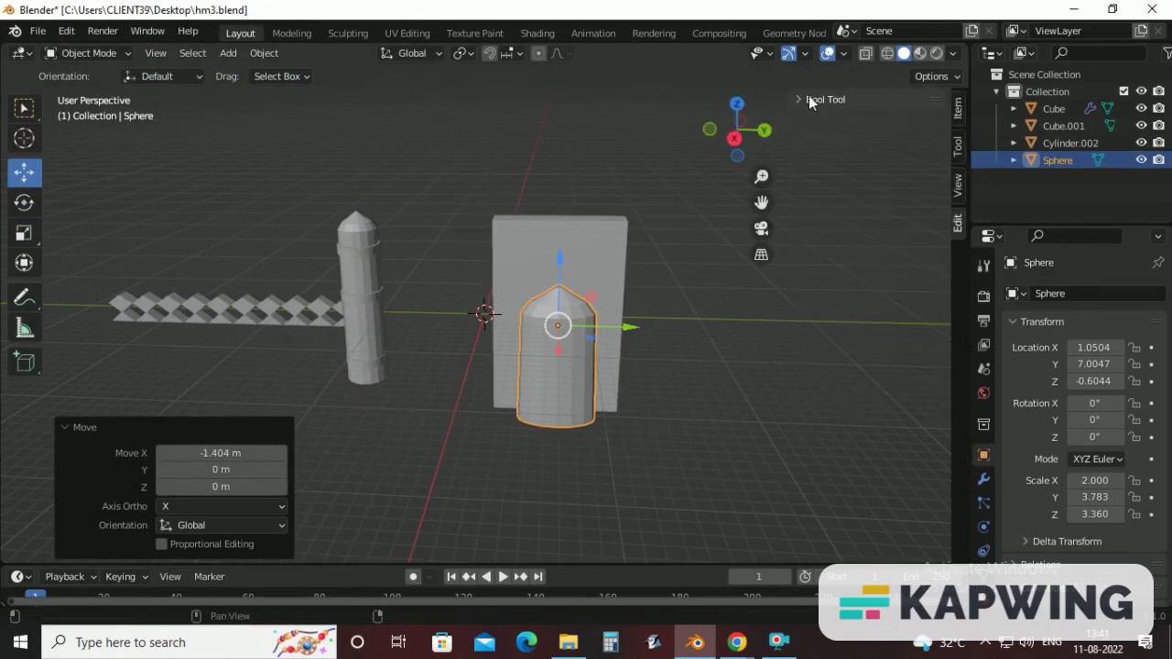
Expand the Bool Tool panel and orbit around the gateway block
left_click(822, 99)
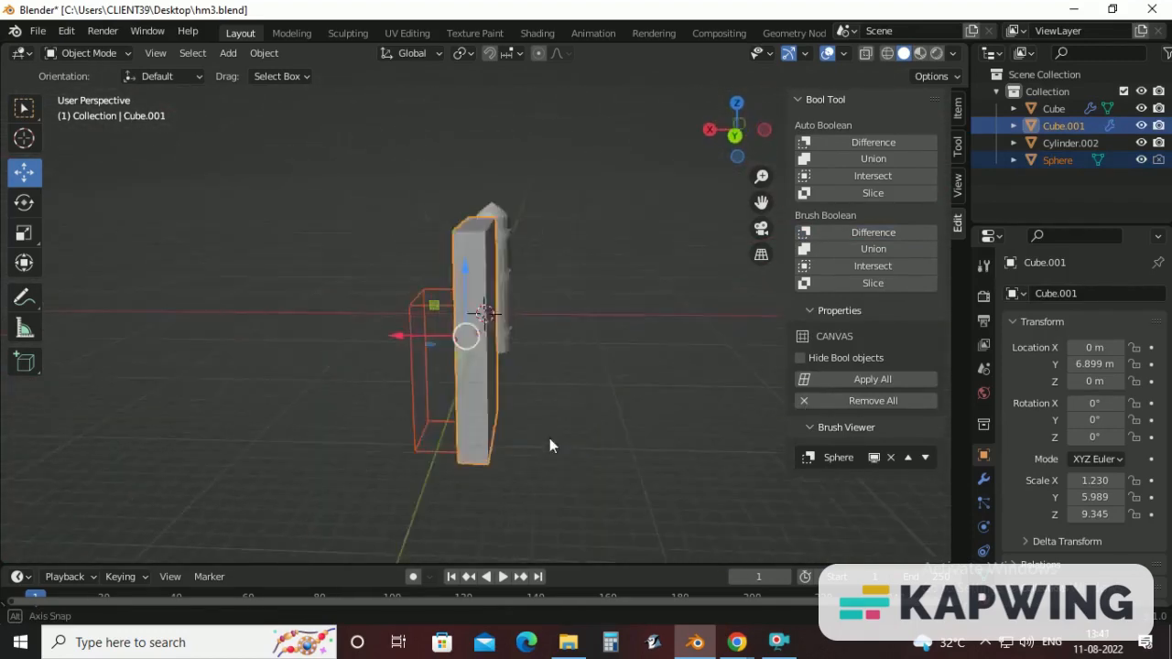
left_click_drag(549, 445, 686, 431)
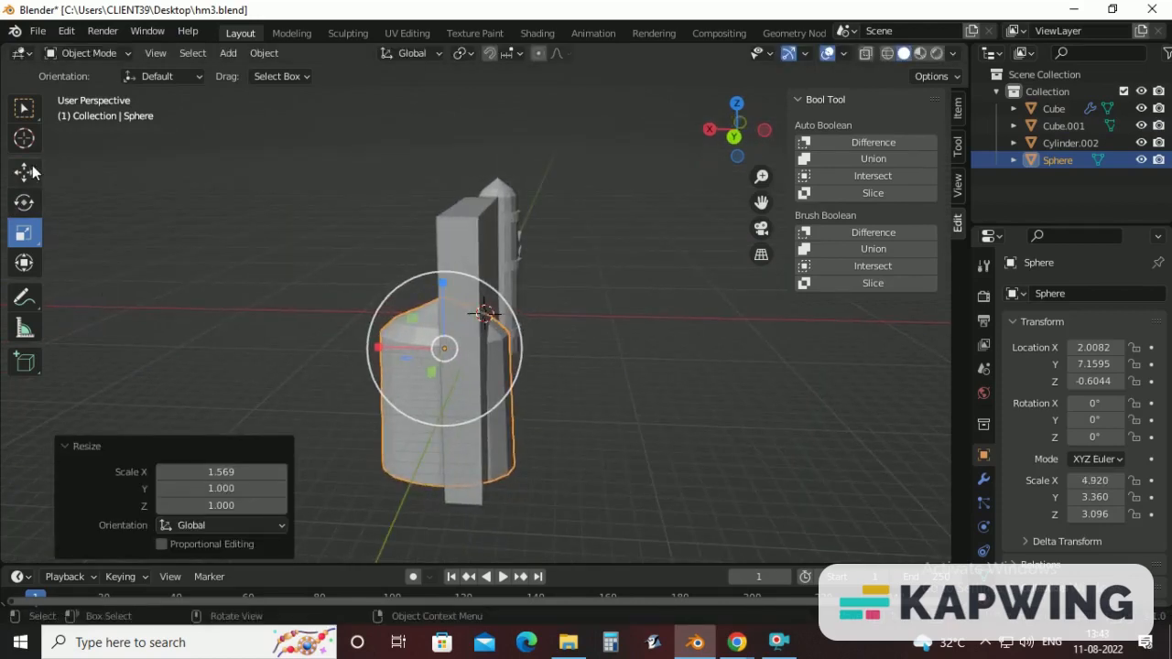
Reposition and select the Sphere cutter, then orbit to inspect the arch opening
left_click(24, 172)
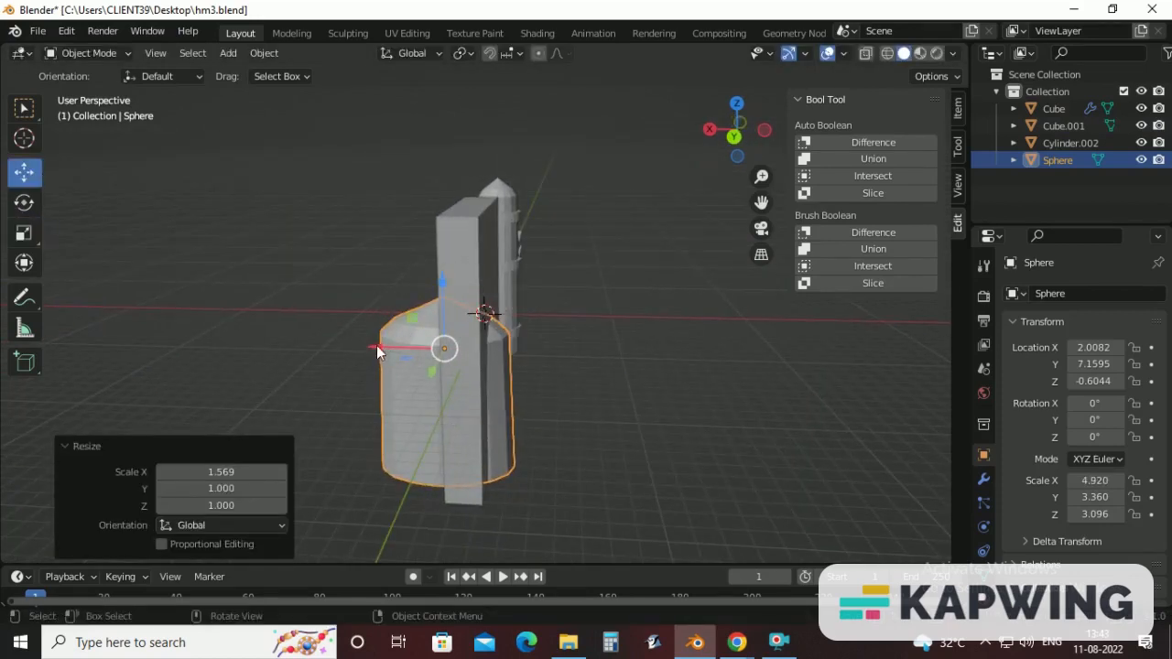
key("g")
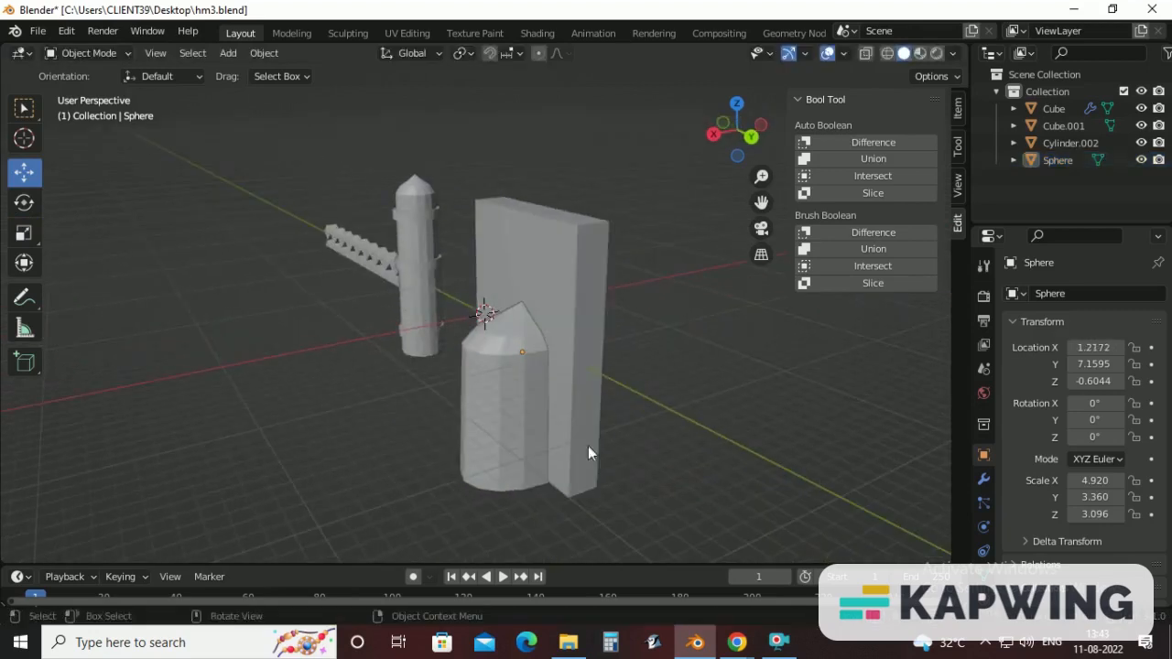
left_click(501, 406)
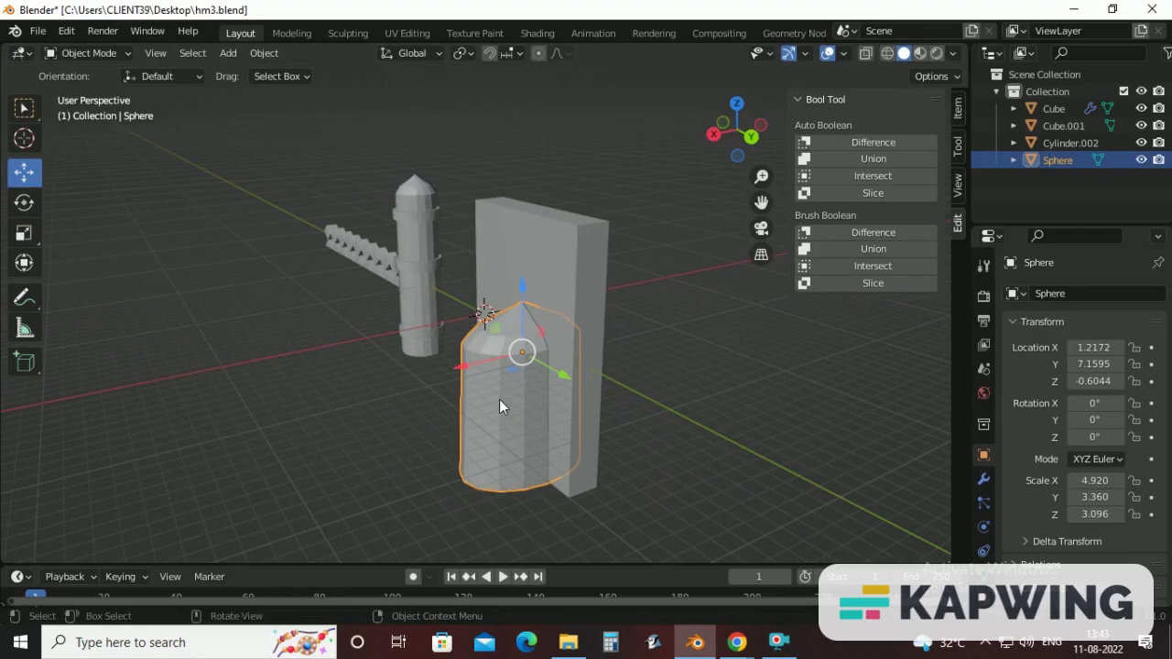
mouse_move(578, 295)
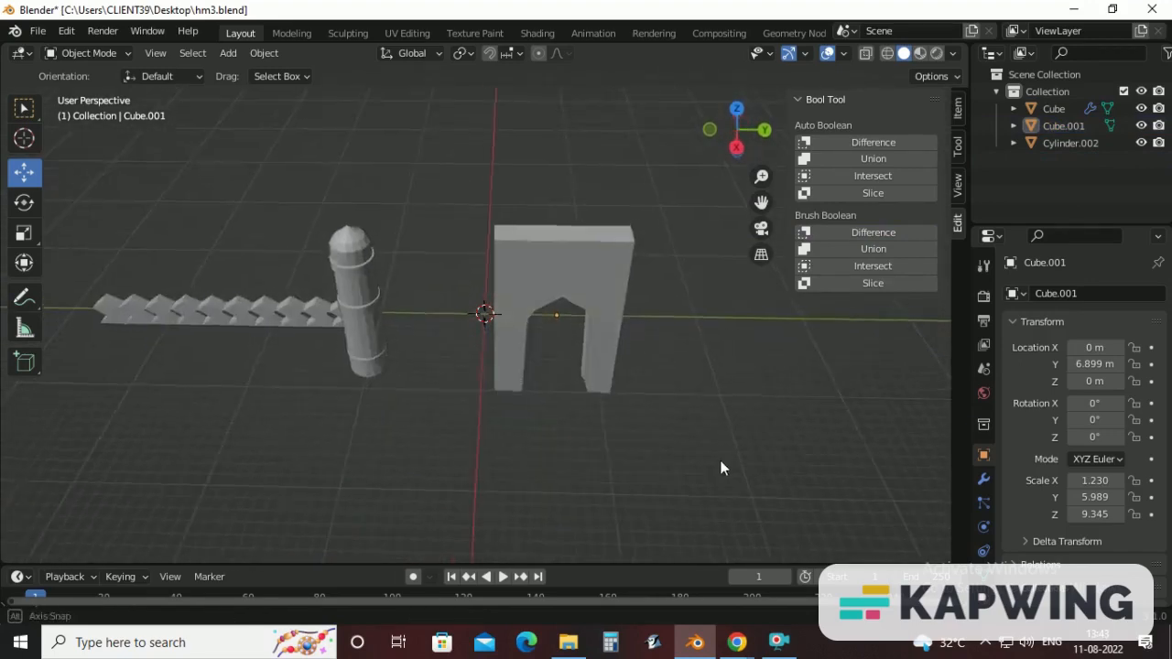
left_click_drag(724, 467, 693, 395)
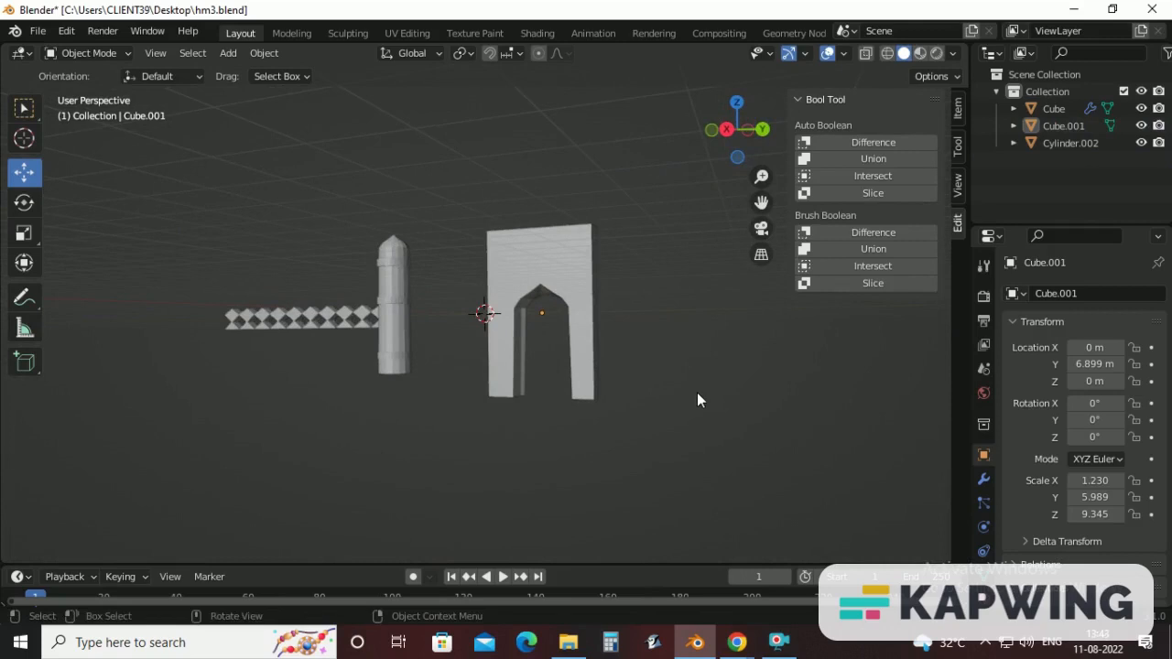
left_click_drag(700, 400, 614, 514)
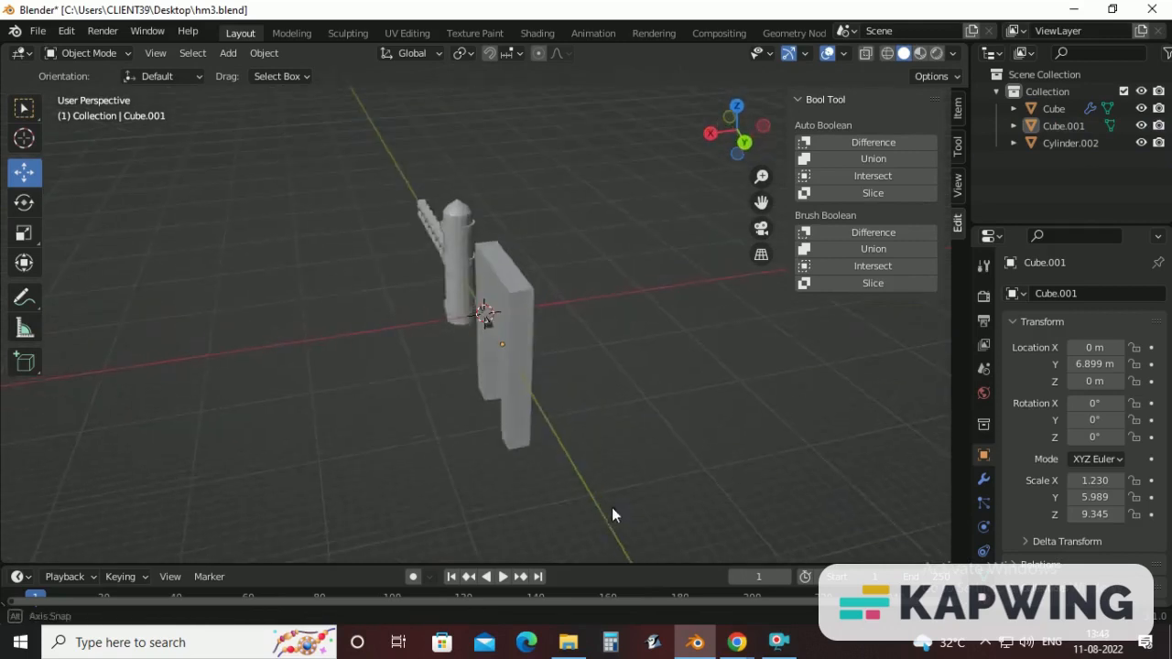